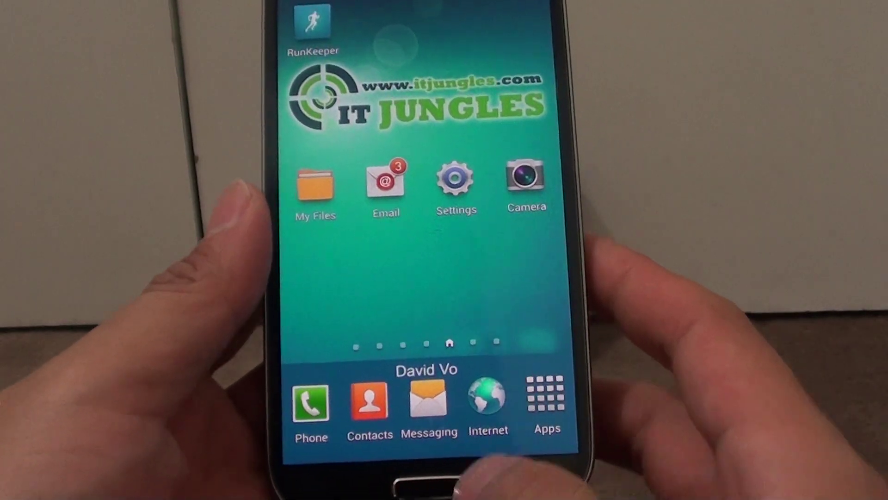
Launch the Camera app from the TouchWiz home screen to show the live viewfinder.
{"action": "left_click", "coordinate": [527, 183]}
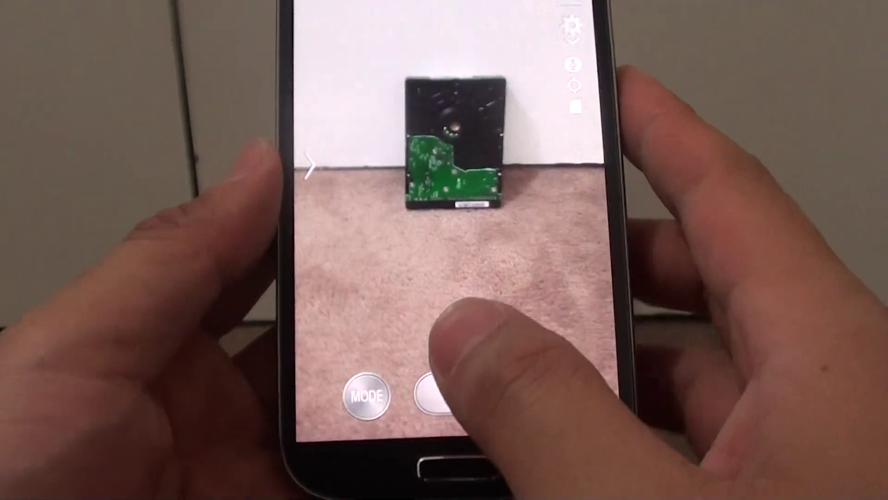